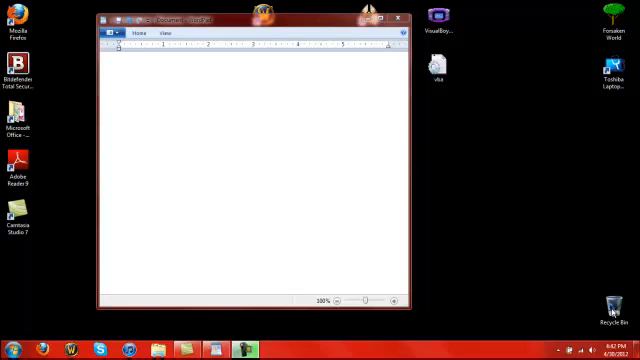
# Step: Type the heading "windows xp. change admin password." and start a new line
pyautogui.write('w')
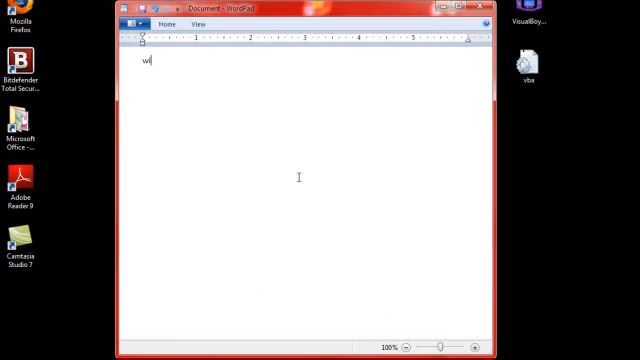
pyautogui.write('indows xp')
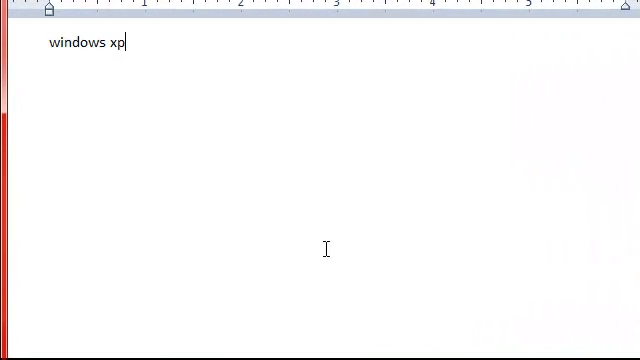
pyautogui.write('.')
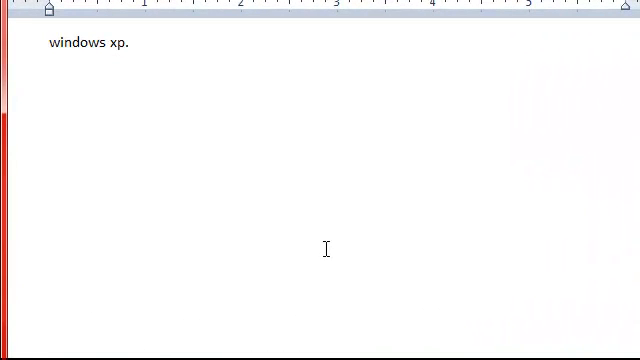
pyautogui.write('change')
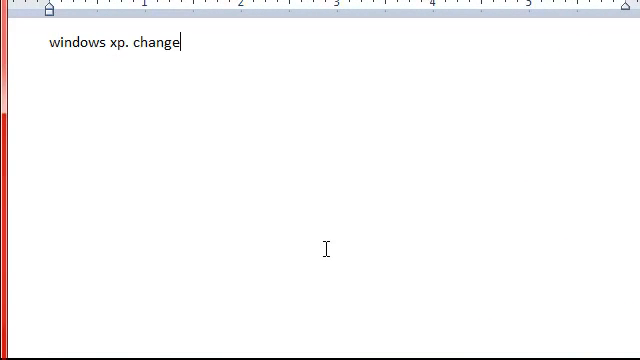
pyautogui.write('admini')
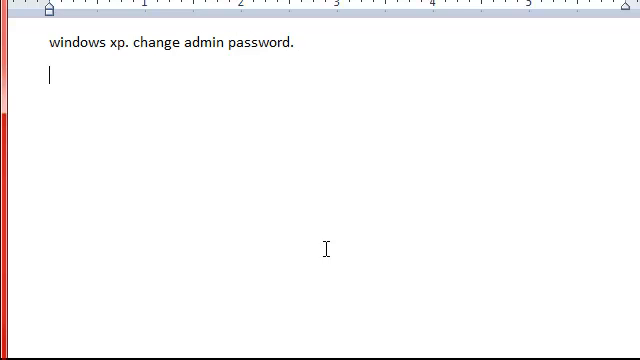
# Step: Type "start computer in safe mode." on the second line and begin a new line
pyautogui.write('s')
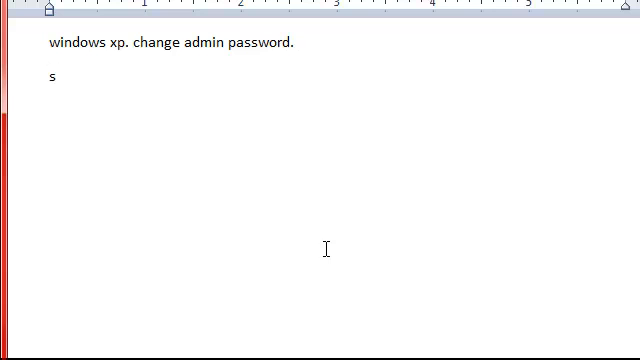
pyautogui.write('tart computer')
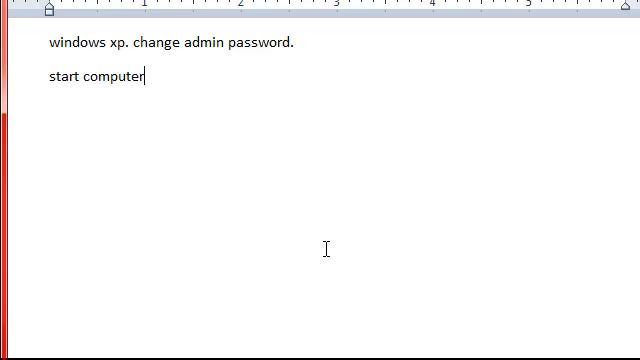
pyautogui.write('in saf')
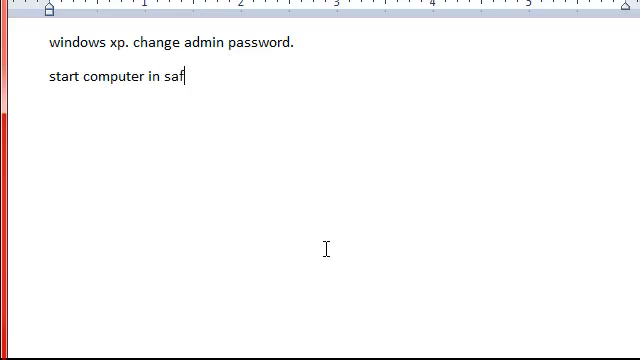
pyautogui.write('e mode.')
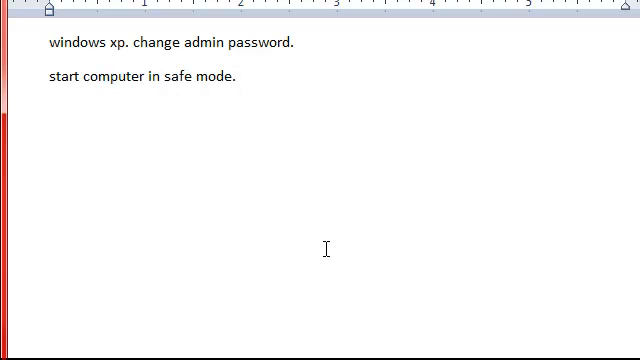
pyautogui.press('Return')
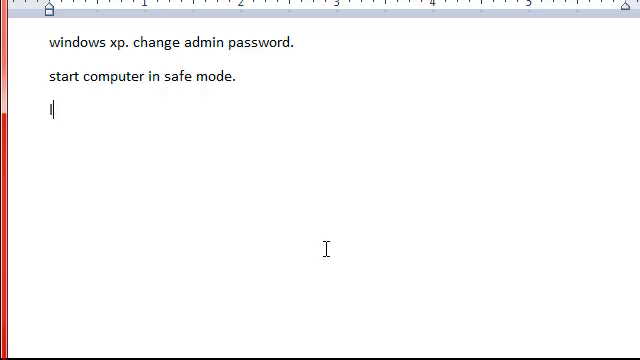
# Step: Type "log on as admin." as the third line of the list
pyautogui.write('log on as')
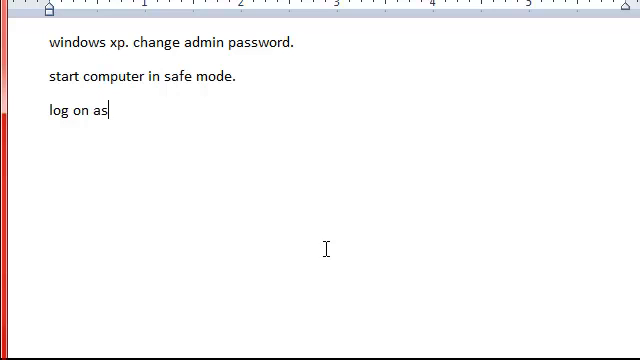
pyautogui.write('admin.')
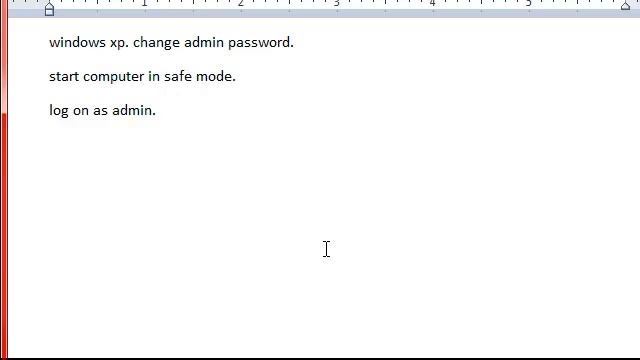
pyautogui.click(159, 110)
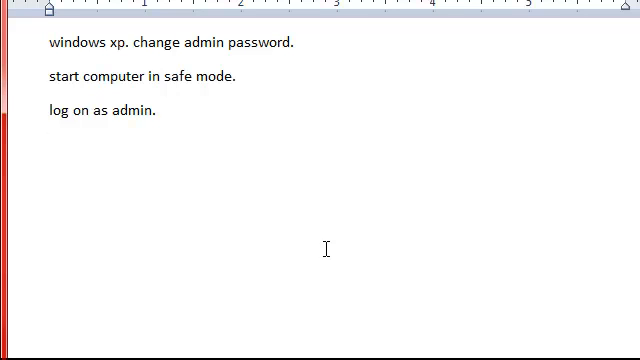
# Step: Type the path "start > control panel > user accounts > reset password." as the fourth line
pyautogui.write('start')
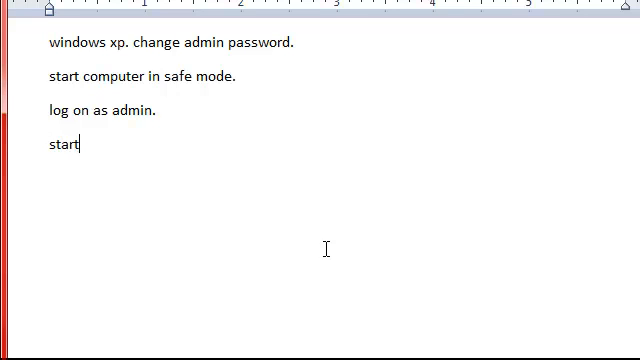
pyautogui.write('> con')
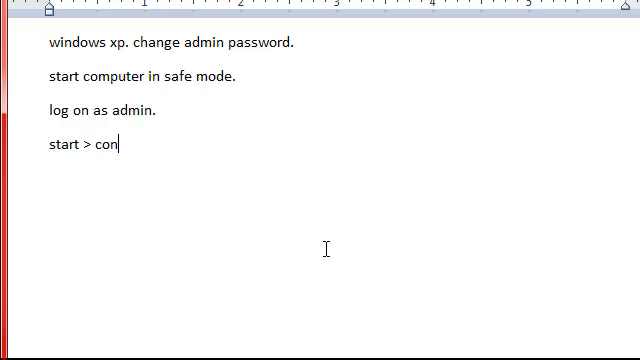
pyautogui.write('trol panel')
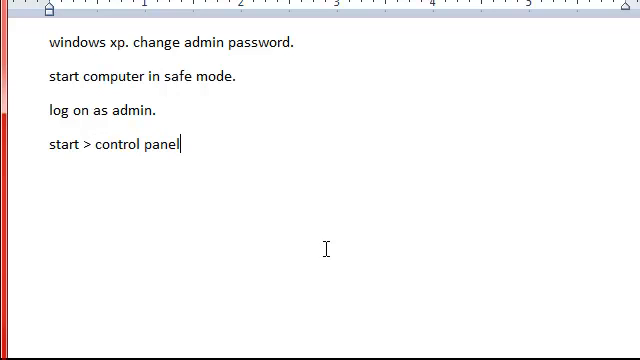
pyautogui.write('> us')
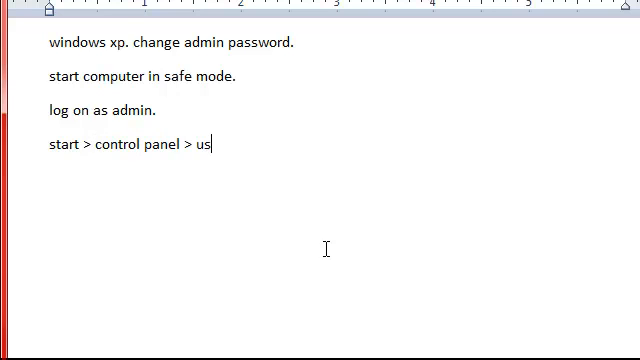
pyautogui.write('er accounts')
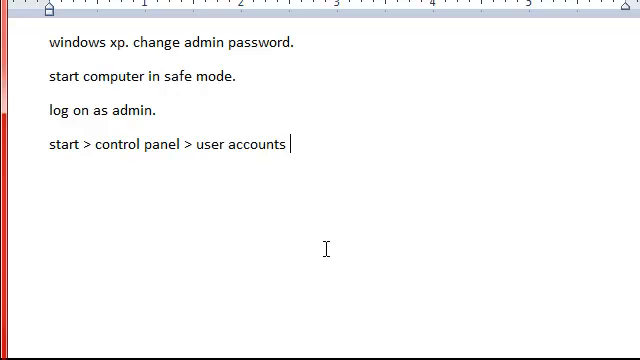
pyautogui.write('> reset p')
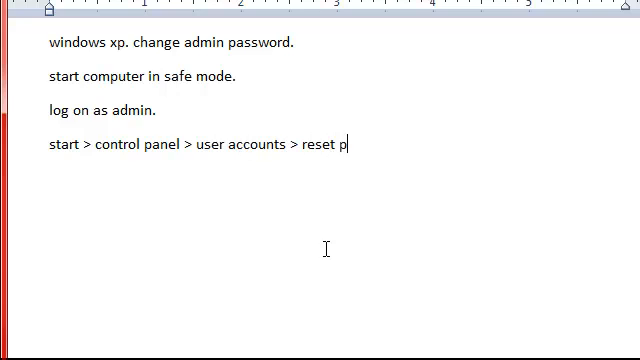
pyautogui.write('assword.')
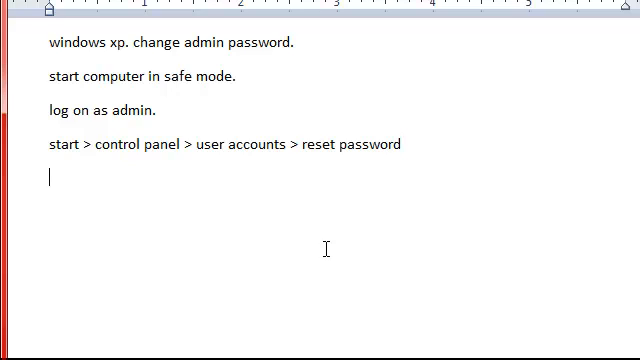
# Step: Add the final lines "new password" and "confirm password"
pyautogui.write('new passw')
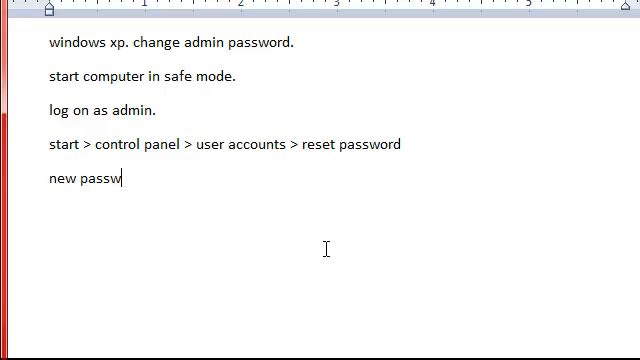
pyautogui.write('ord')
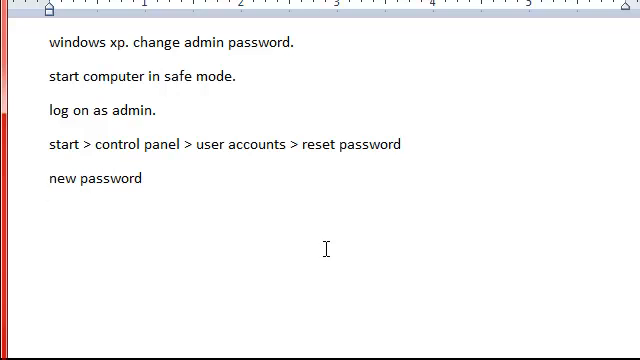
pyautogui.write('con')
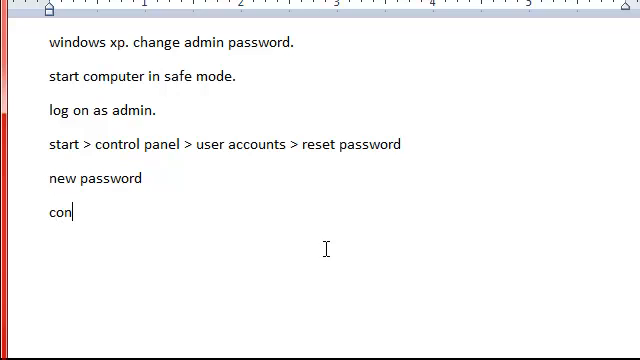
pyautogui.write('firm passw')
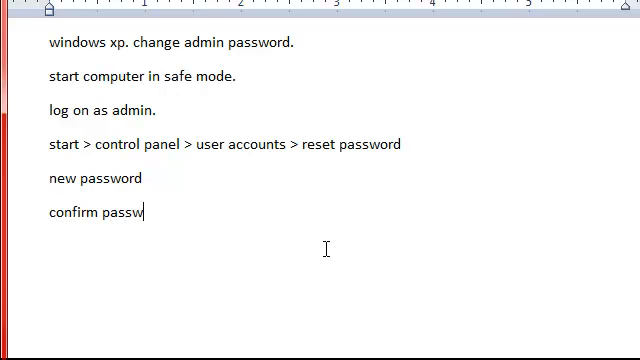
pyautogui.write('ord')
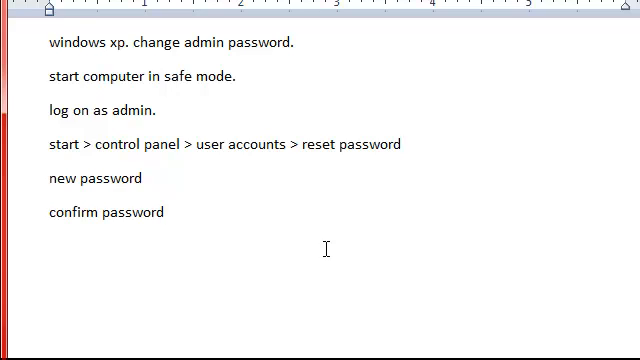
pyautogui.click(168, 212)
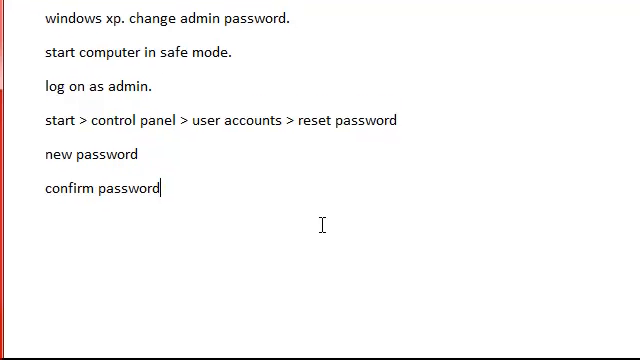
pyautogui.scroll(-3)
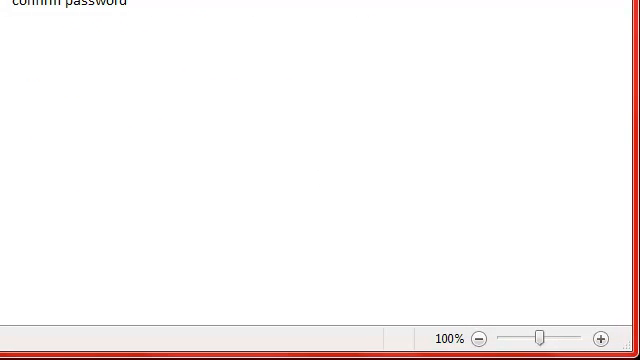